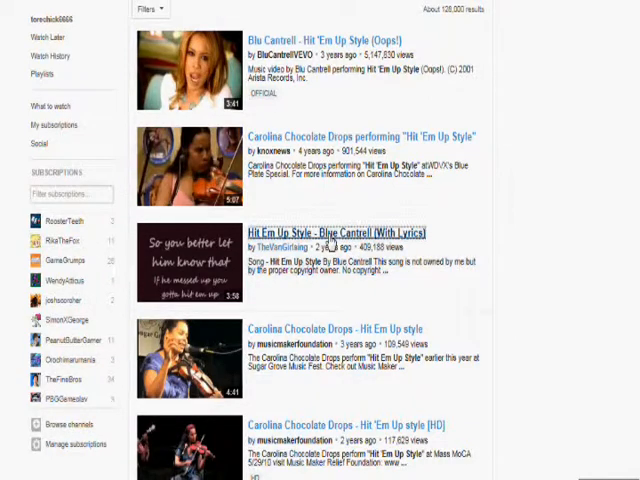
pyautogui.moveTo(336, 232)
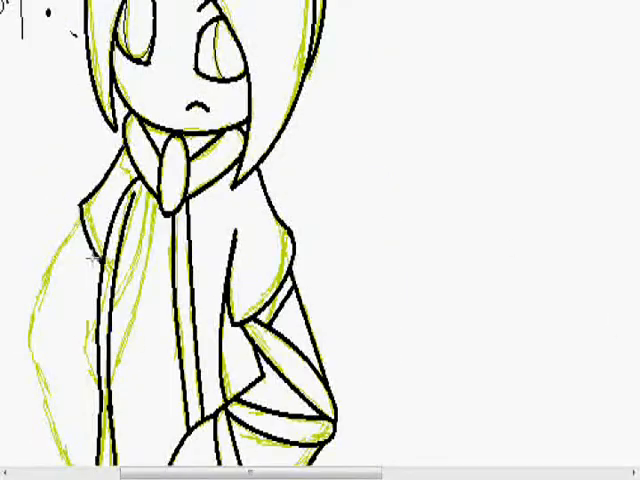
# Step: Colour the skin peach and shade the red eyes with darker and lighter reds
pyautogui.scroll(-3)
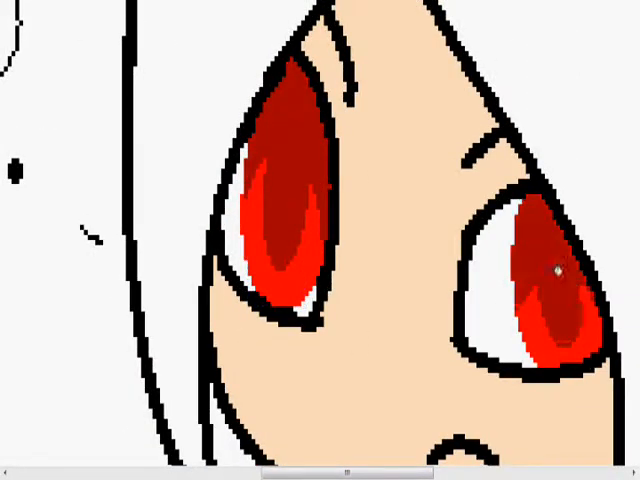
pyautogui.click(280, 108)
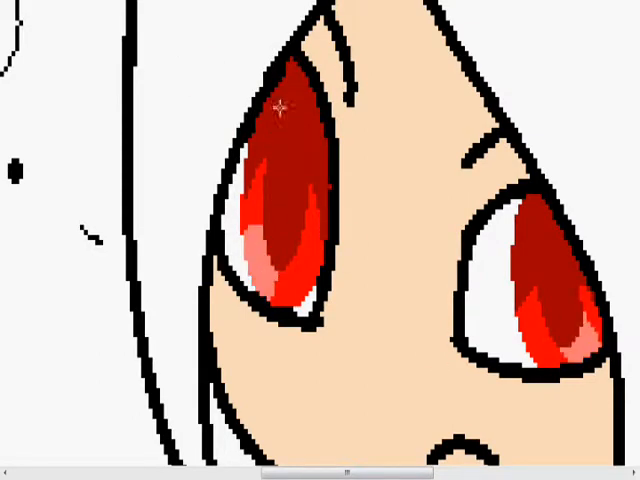